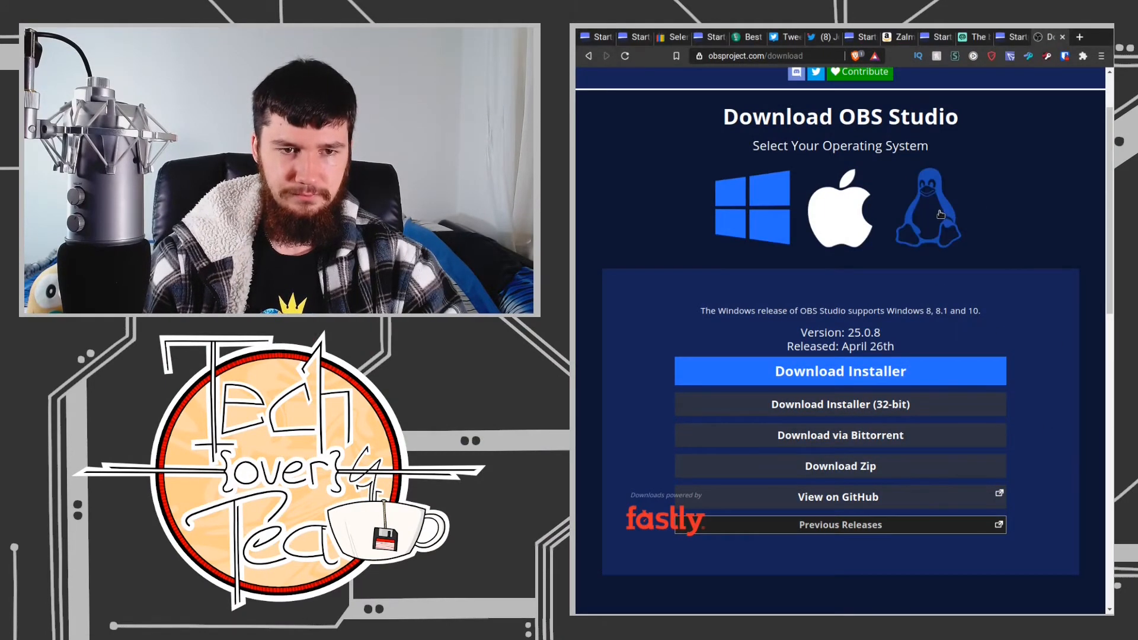
- Compare the Linux and macOS release details, ending on Linux 25.0.8 with Ubuntu install commands
click(927, 213)
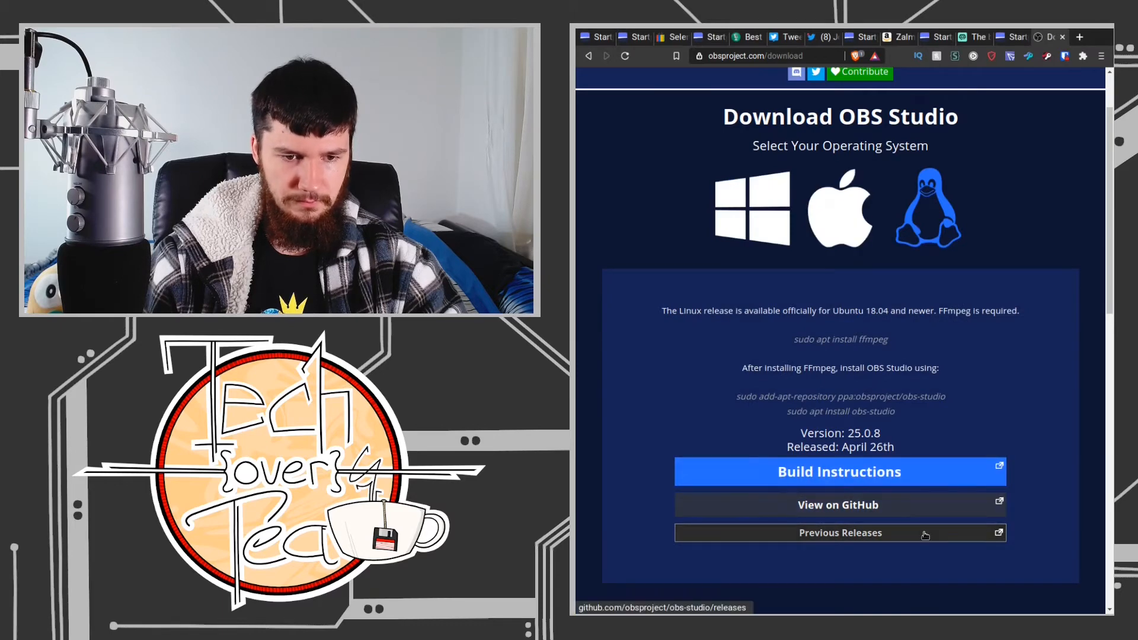
click(841, 208)
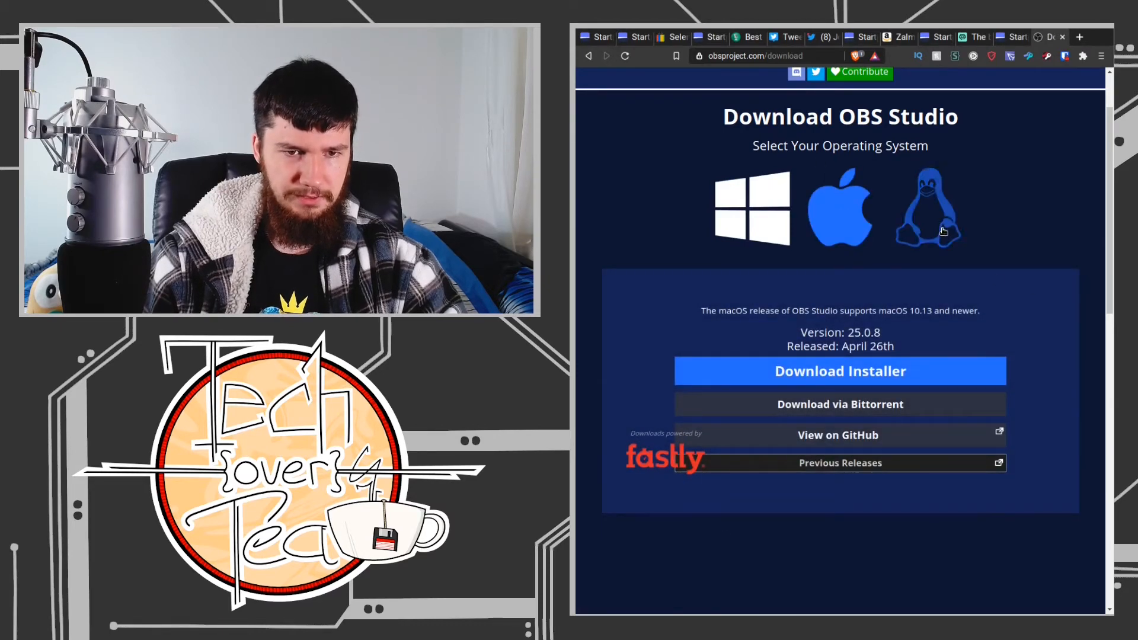
click(927, 208)
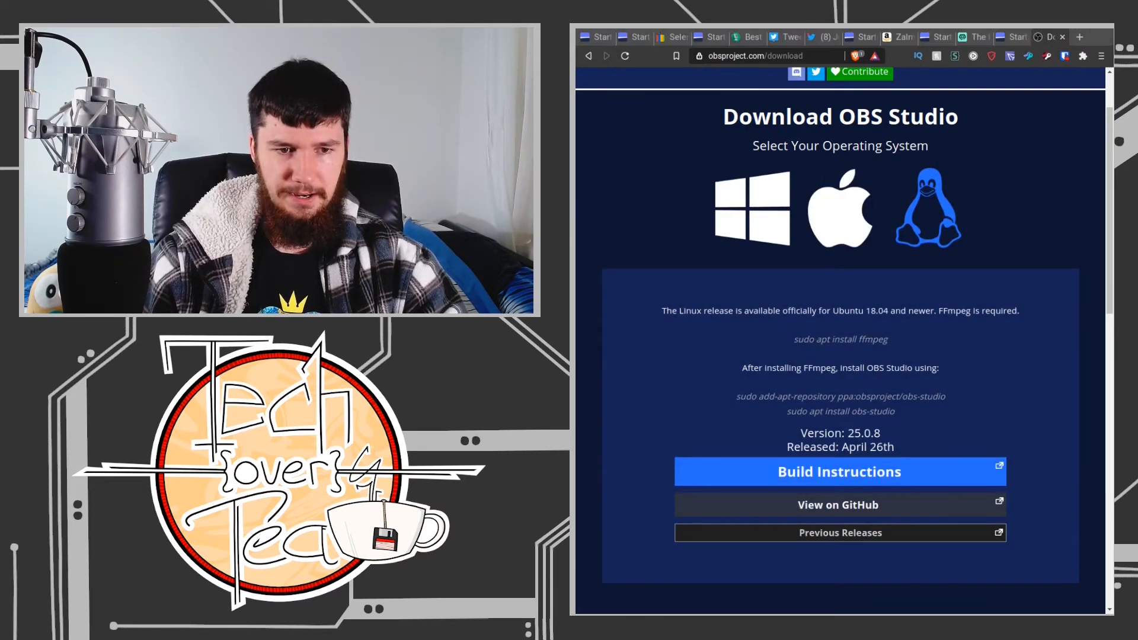